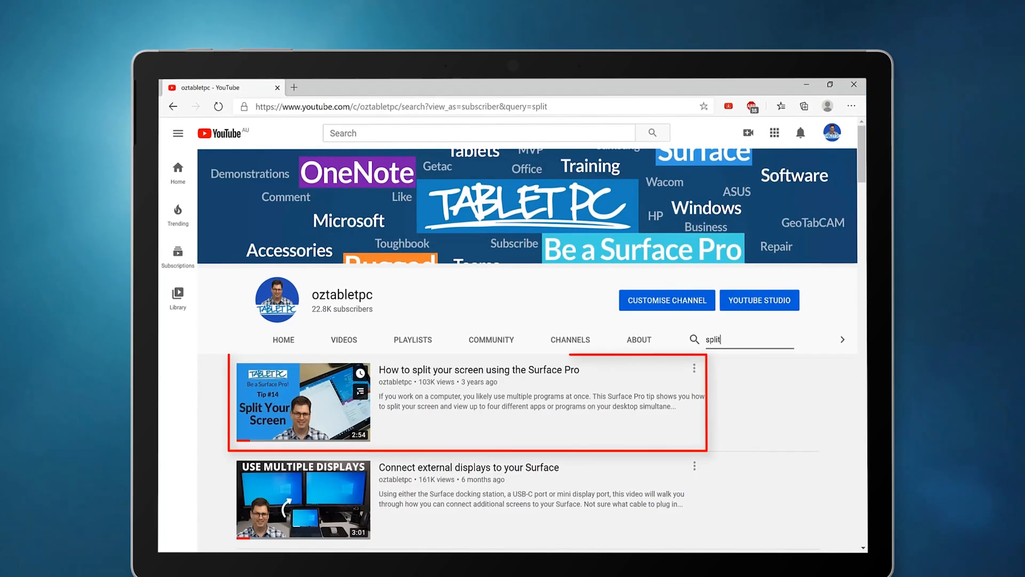
Step: Select the 'How to split your screen using the Surface Pro' video from the channel search
left_click(302, 402)
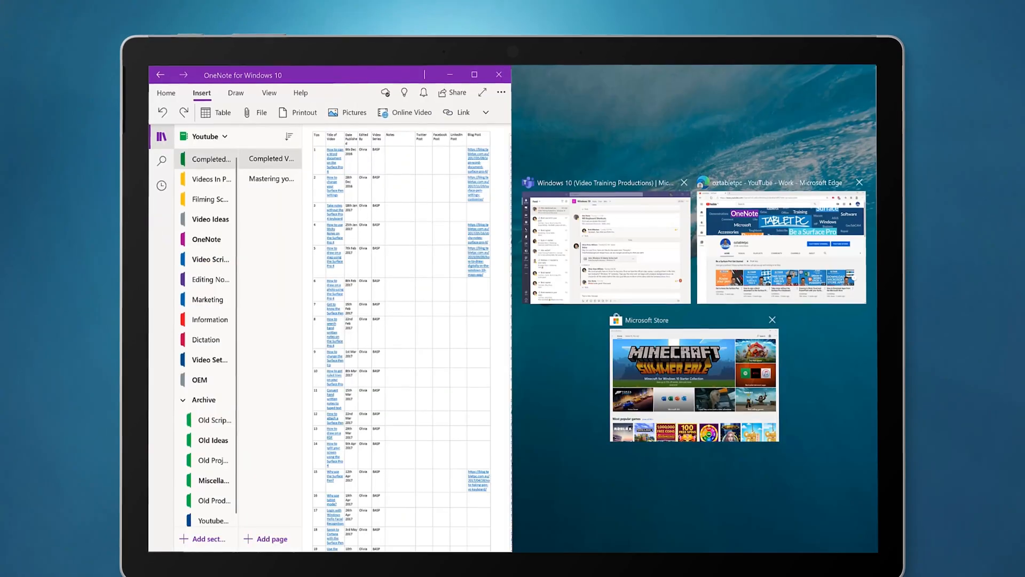
Step: End the Snap Assist demo and show the Windows XP PowerToys and Add-ins download page
left_click(778, 249)
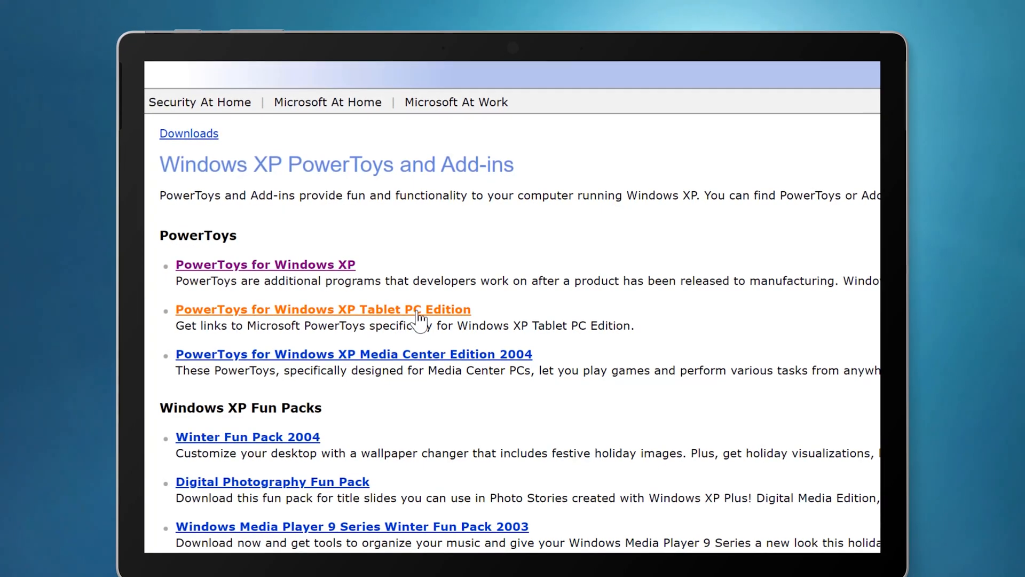
Step: View the PowerToys for Windows XP Tablet PC Edition page and browse its list of toys
left_click(322, 308)
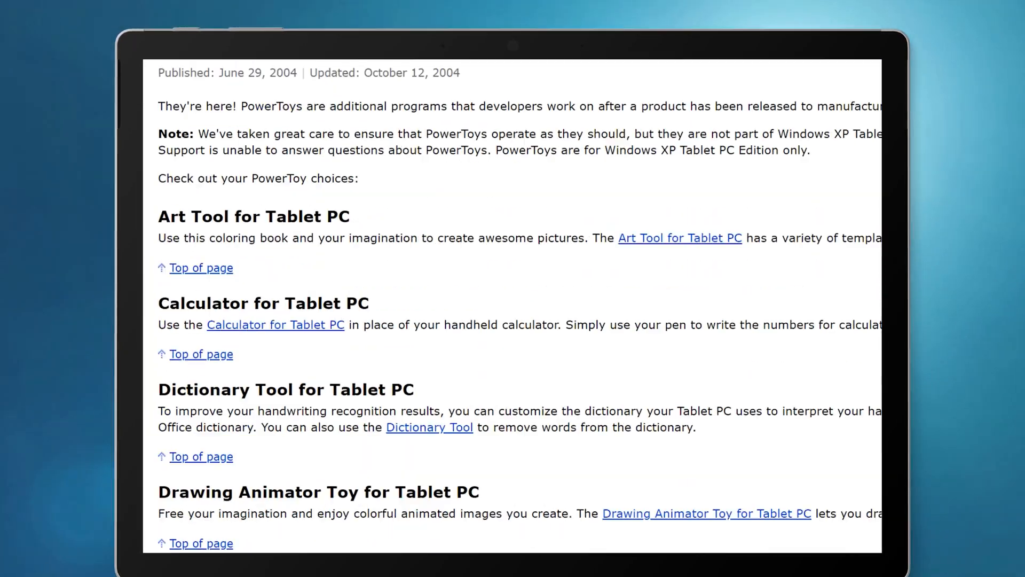
scroll("down", 3)
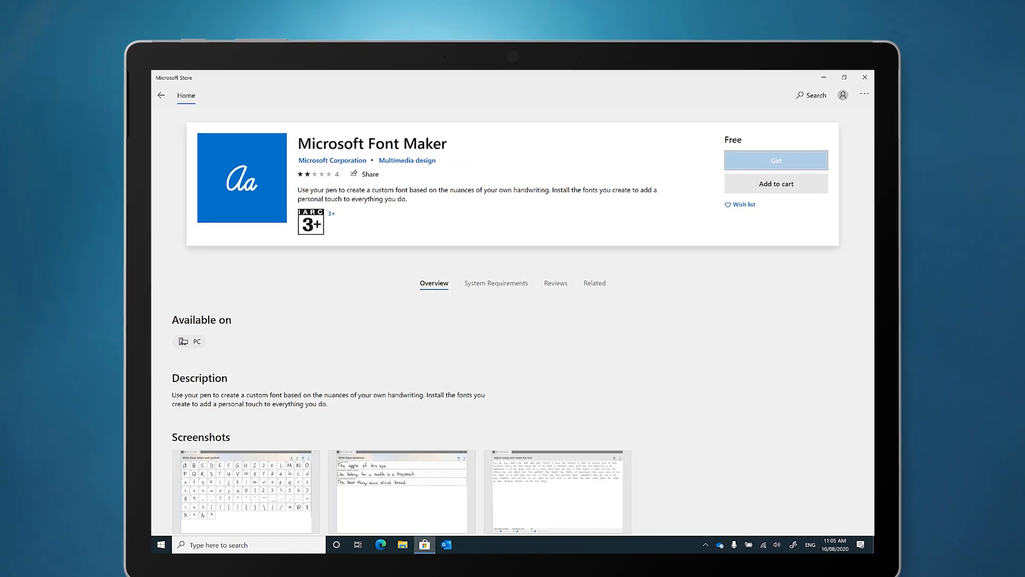
Step: Close the Microsoft Font Maker store listing, returning to the empty desktop
left_click(775, 161)
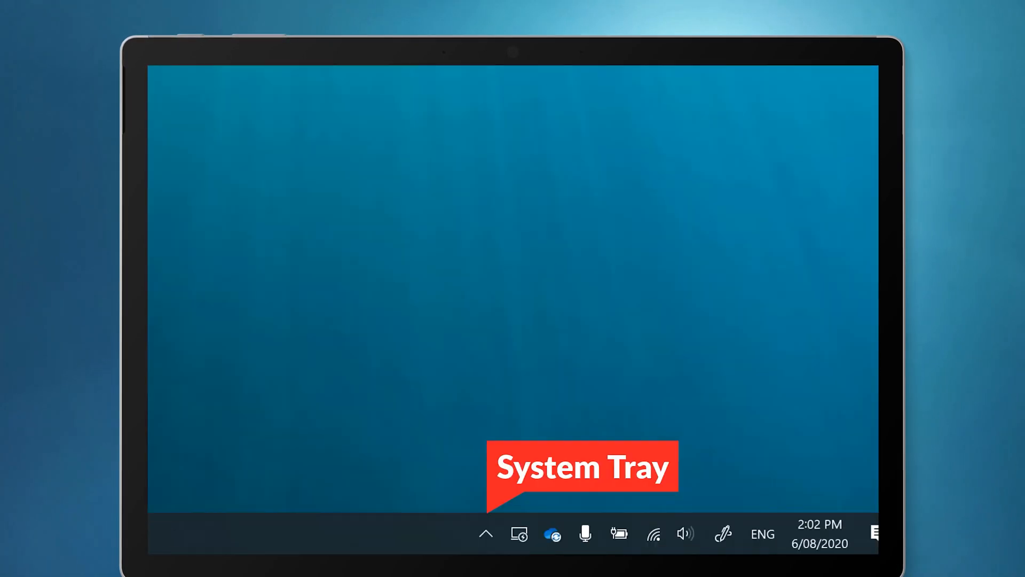
Step: Launch PowerToys from the system tray and start the FancyZones zones editor
left_click(486, 533)
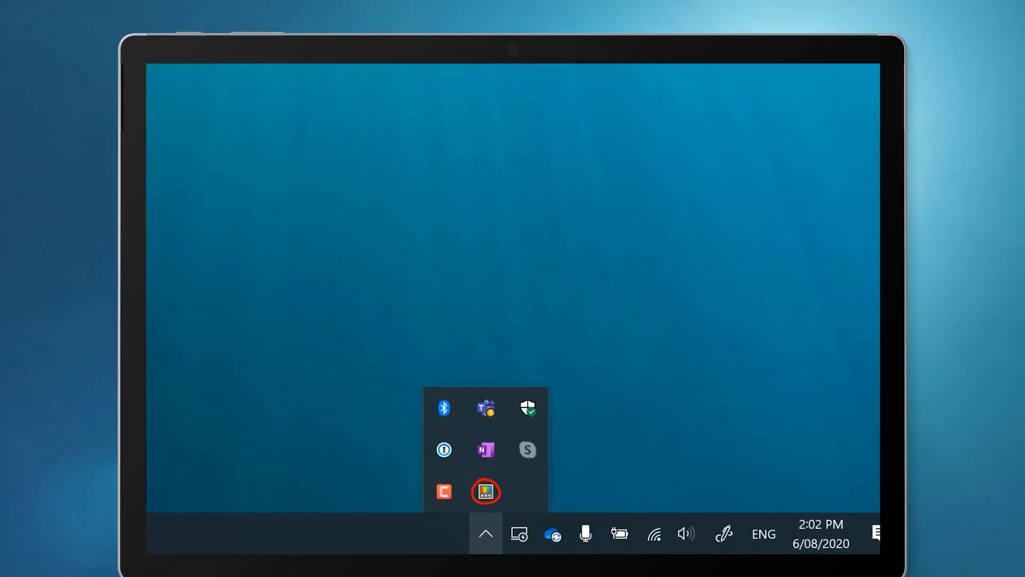
left_click(485, 491)
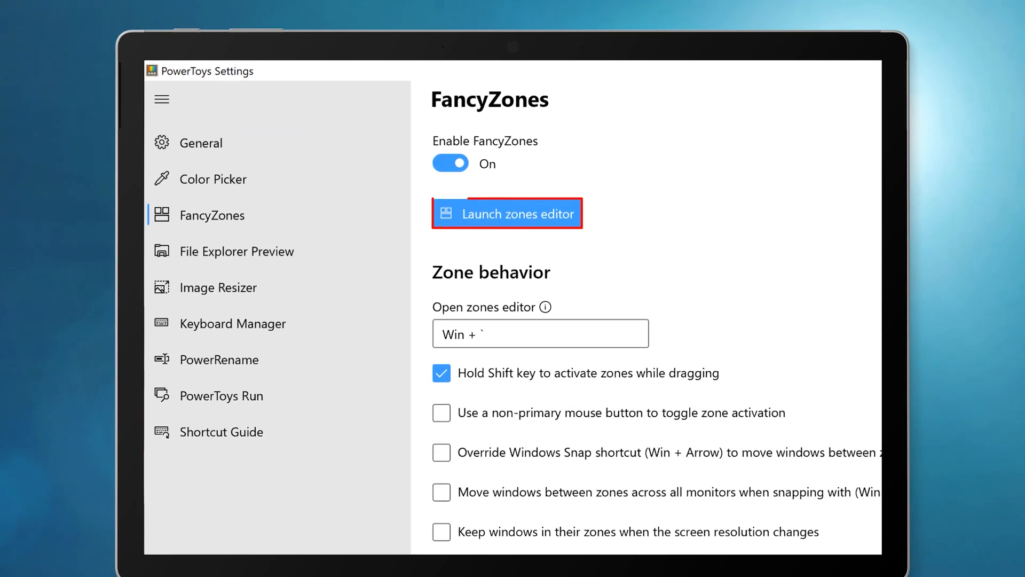
left_click(506, 214)
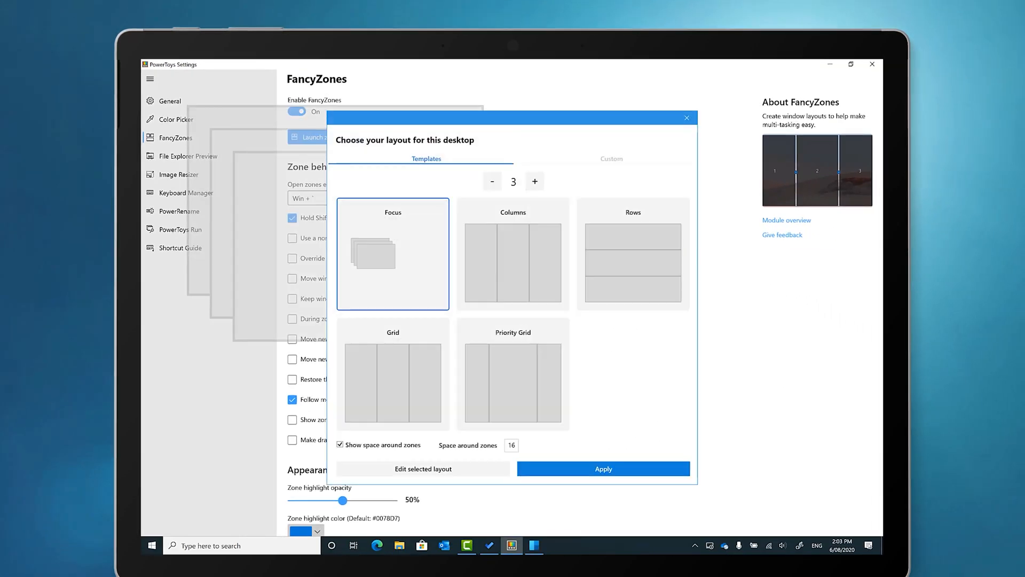
Step: Choose the Rows template with 3 zones instead of Columns and apply it to the desktop
left_click(533, 182)
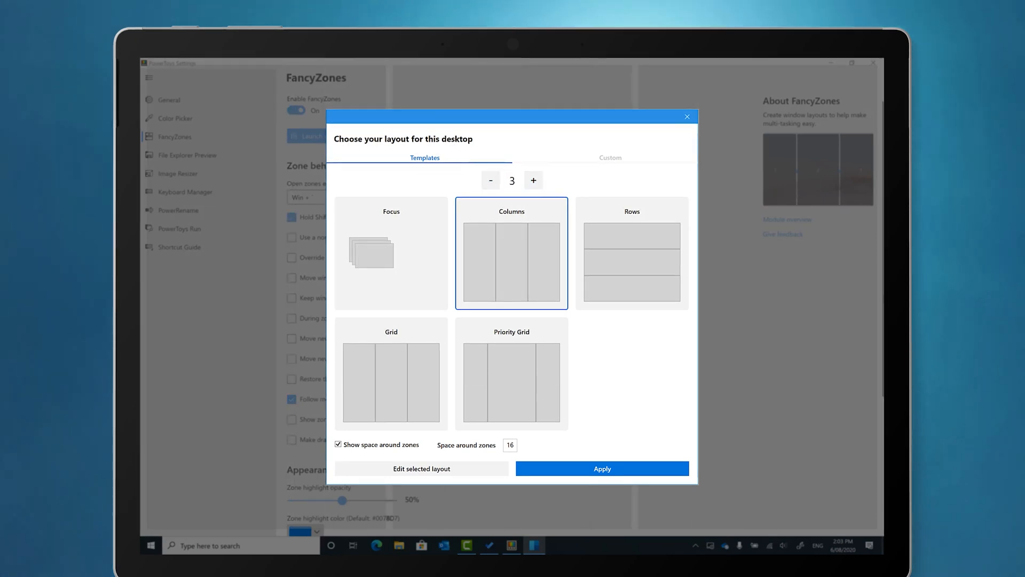
left_click(625, 265)
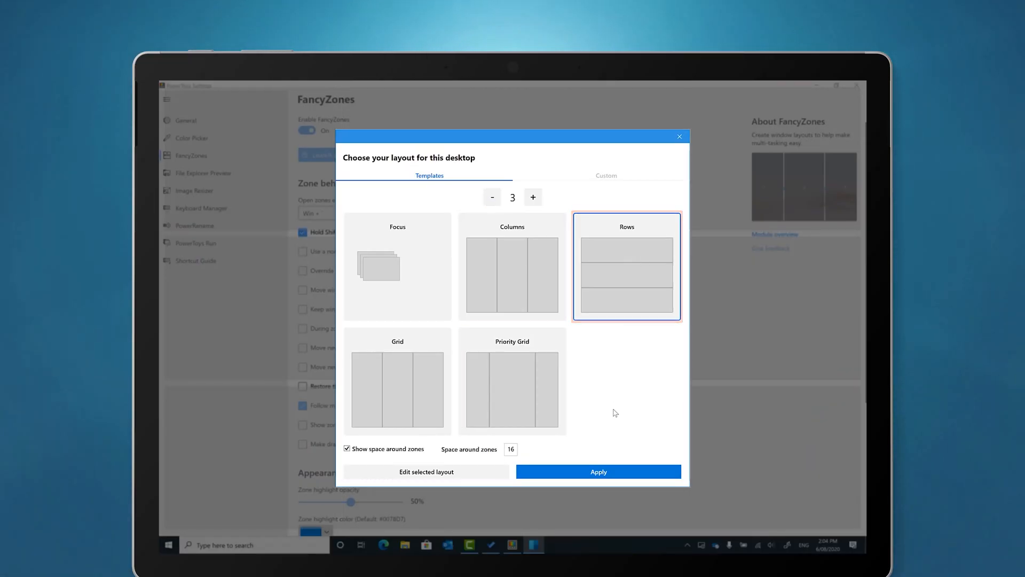
left_click(597, 471)
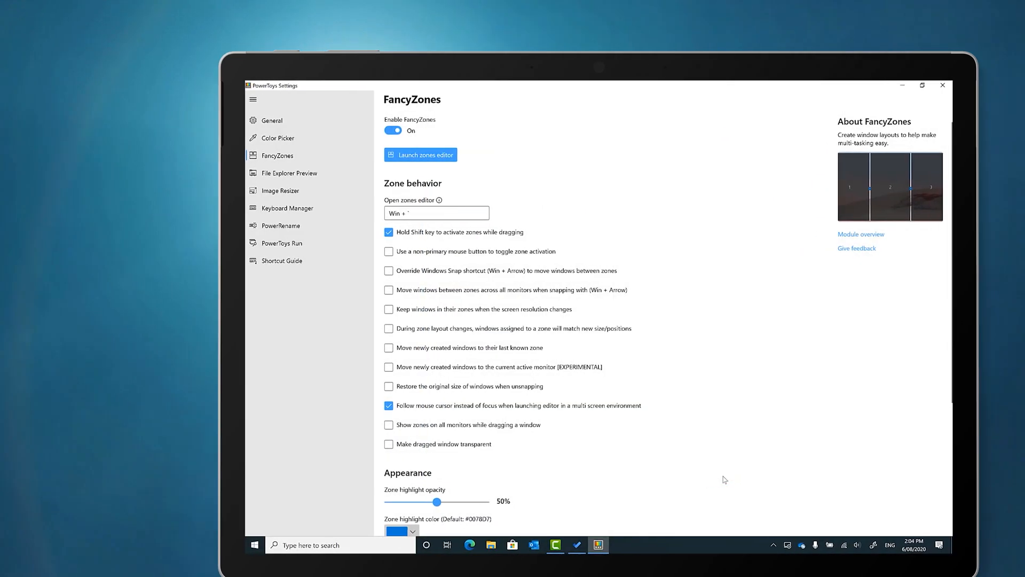
key("shift")
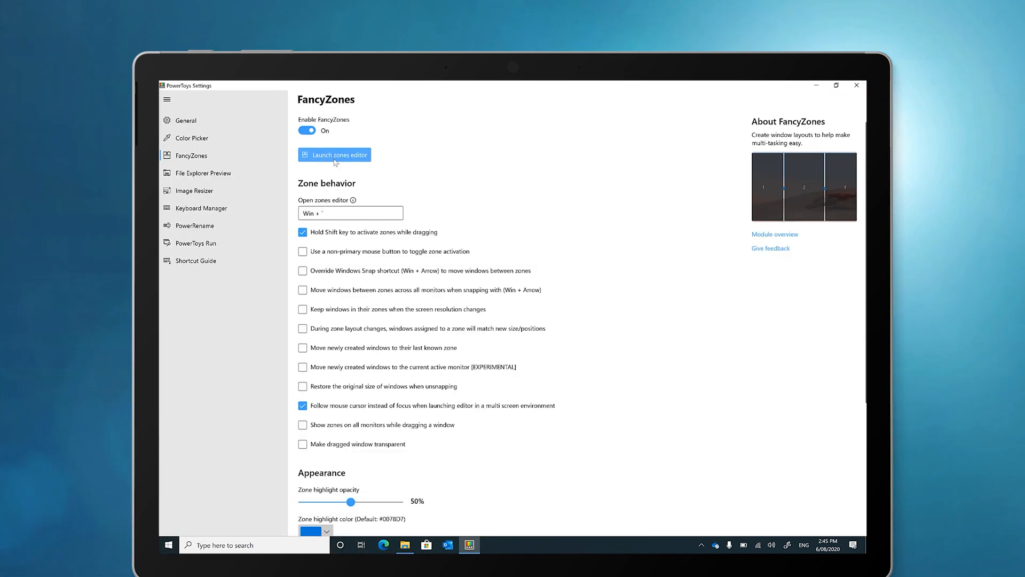
Step: Reopen the zones editor on the Custom tab to create Custom Layout 1
left_click(334, 155)
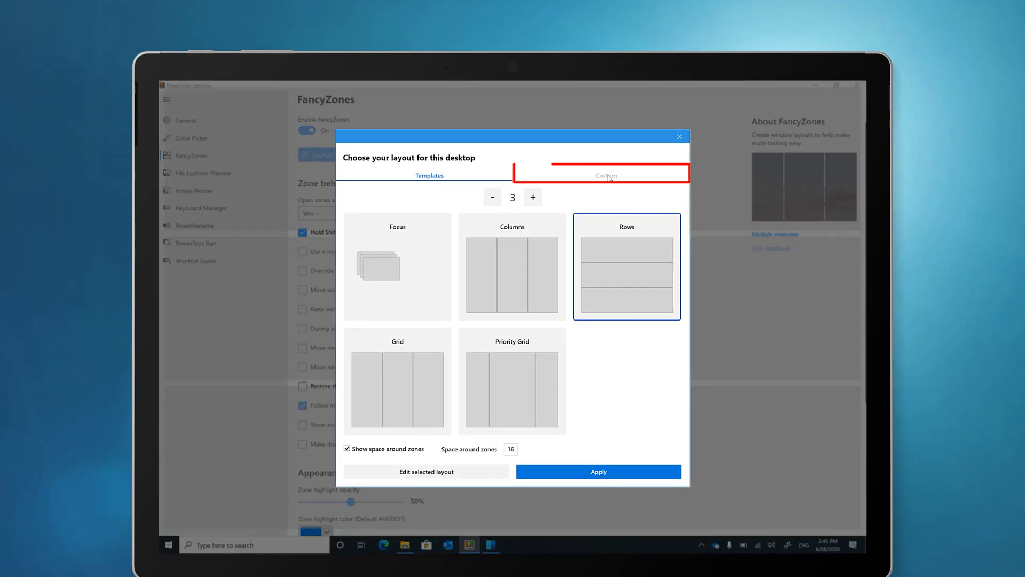
left_click(604, 174)
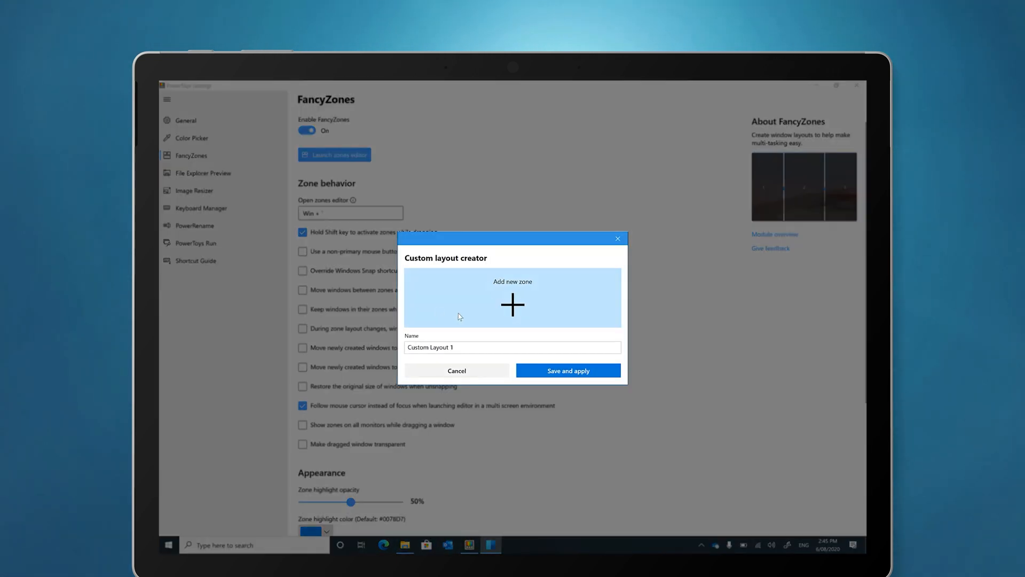
Step: Add a new zone to the custom layout in the creator
left_click(512, 304)
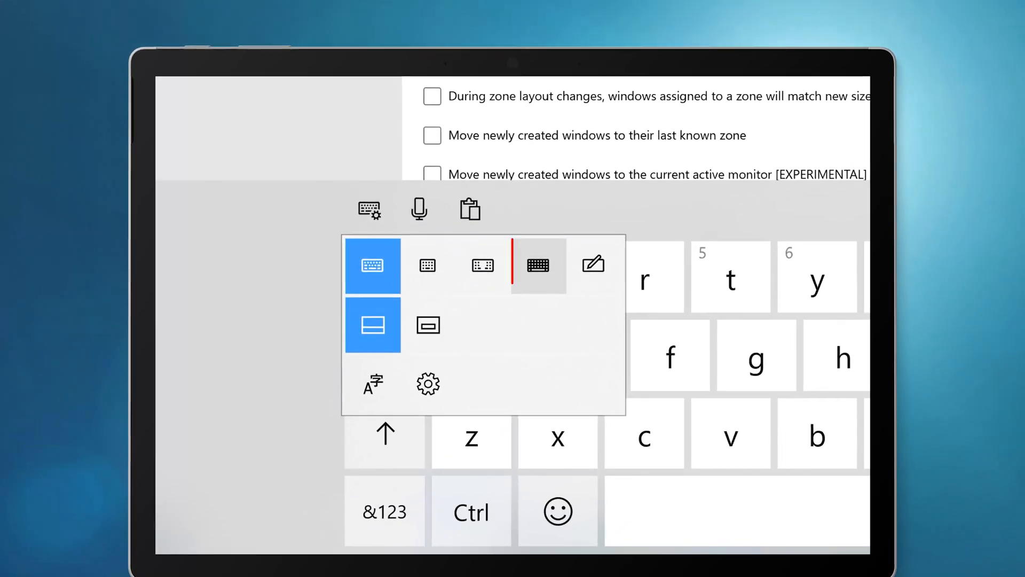
Step: Select the full standard touch keyboard layout with Esc, Tab, Fn and number keys
left_click(538, 265)
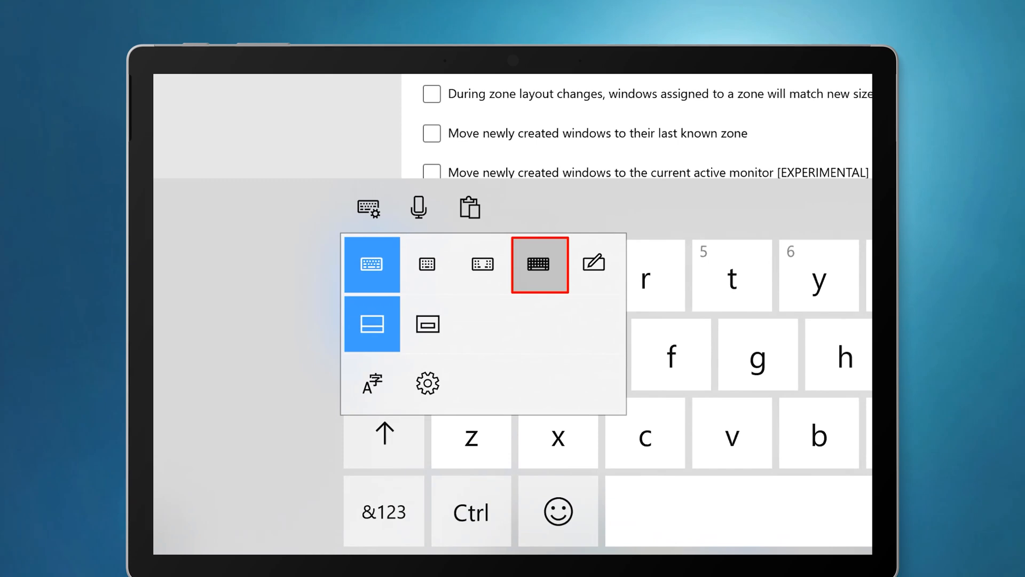
left_click(538, 264)
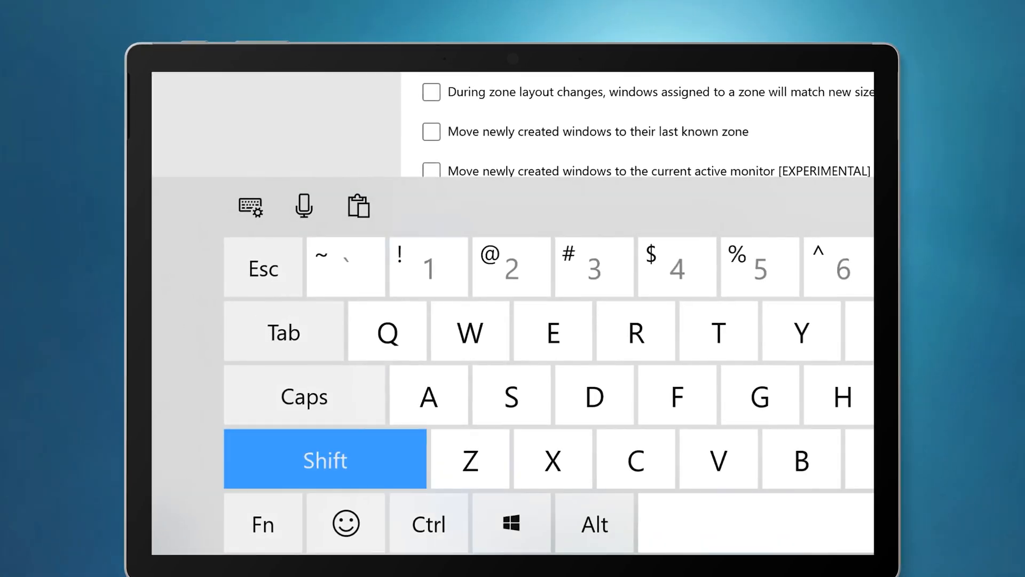